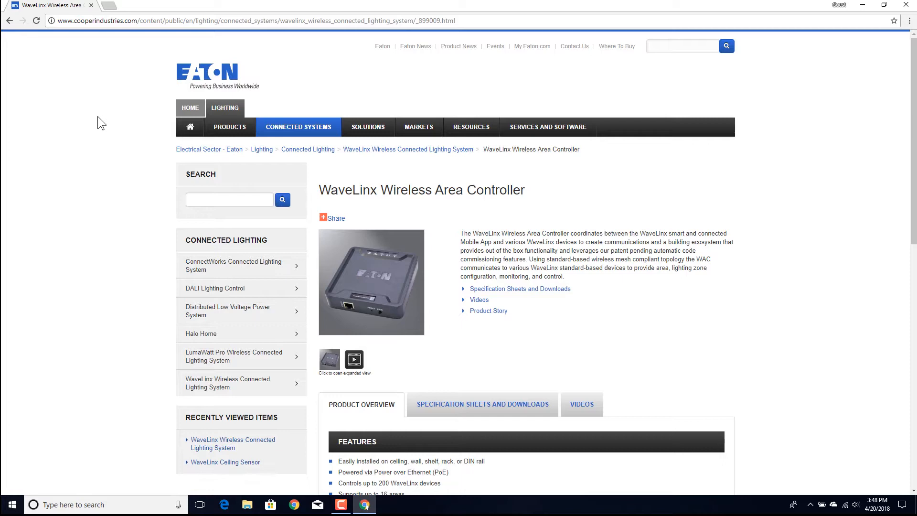
pyautogui.moveTo(458, 410)
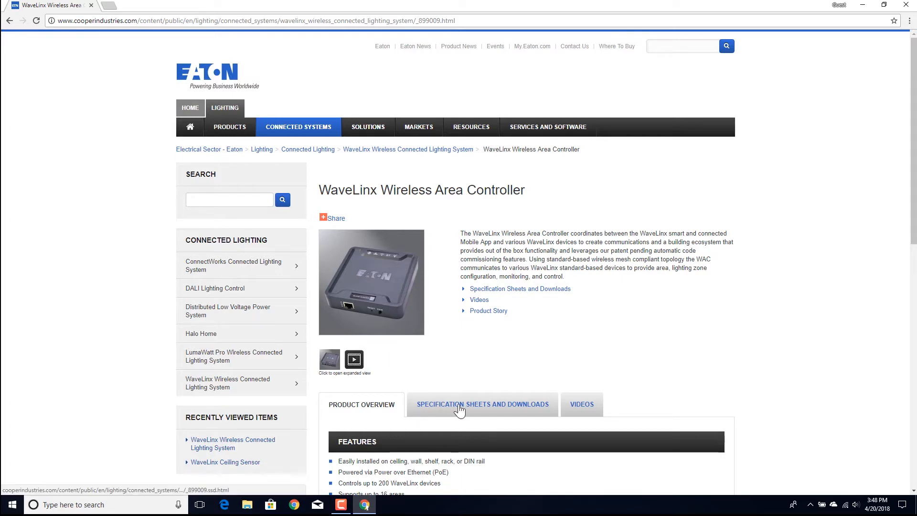
# Download the Wireless Area Controller Firmware zip from Eaton's Technical Information downloads and show it in its folder.
pyautogui.click(481, 404)
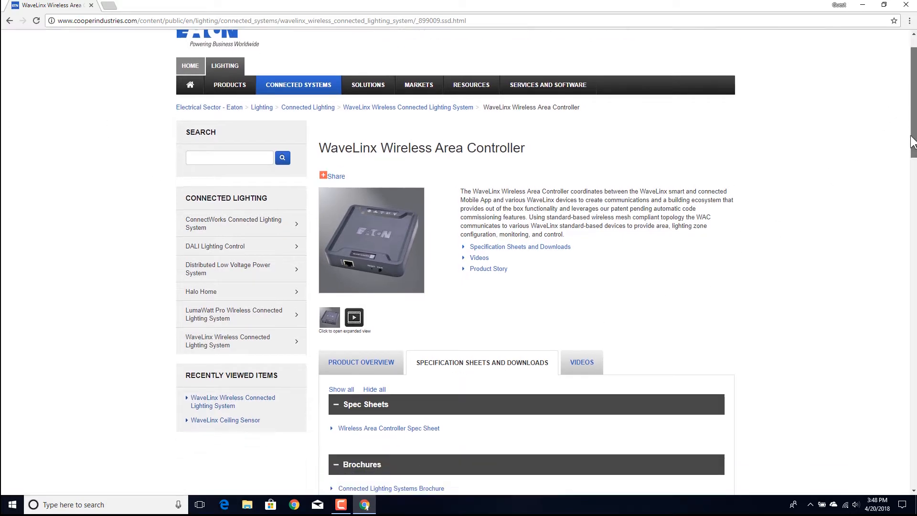
pyautogui.scroll(-3)
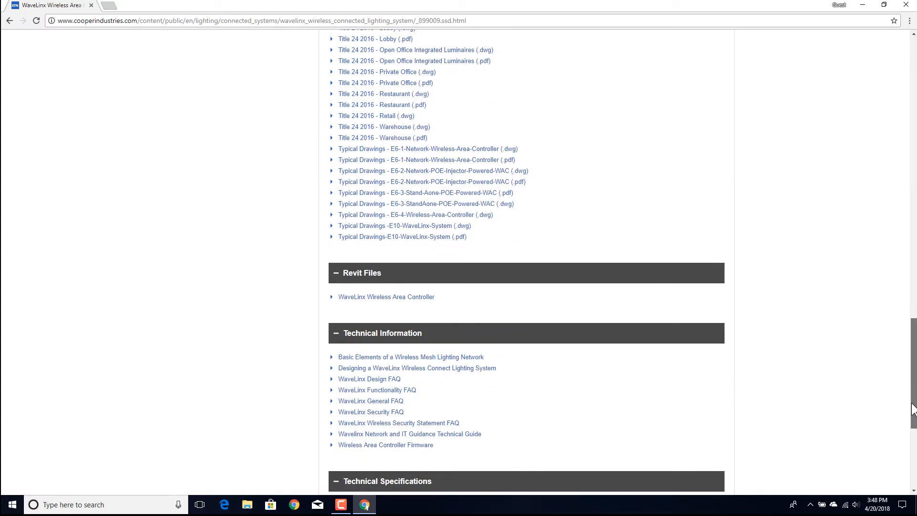
pyautogui.click(386, 445)
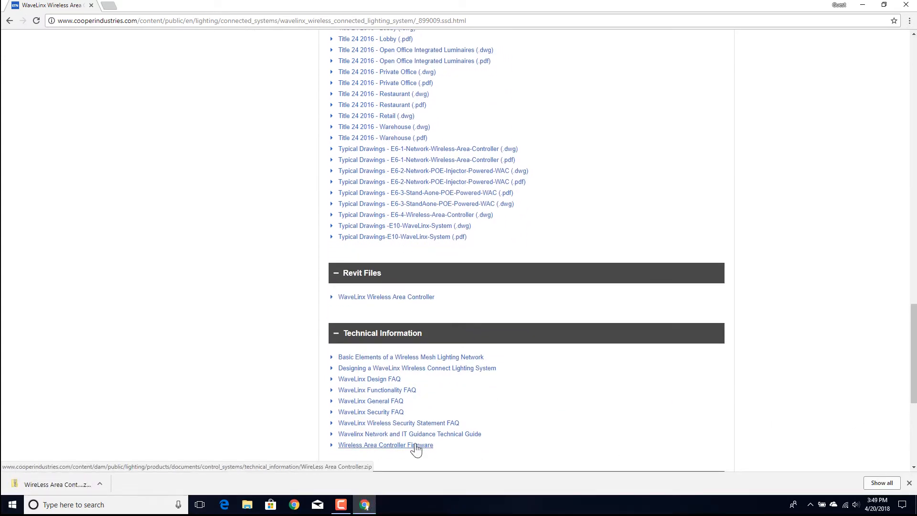
pyautogui.click(99, 484)
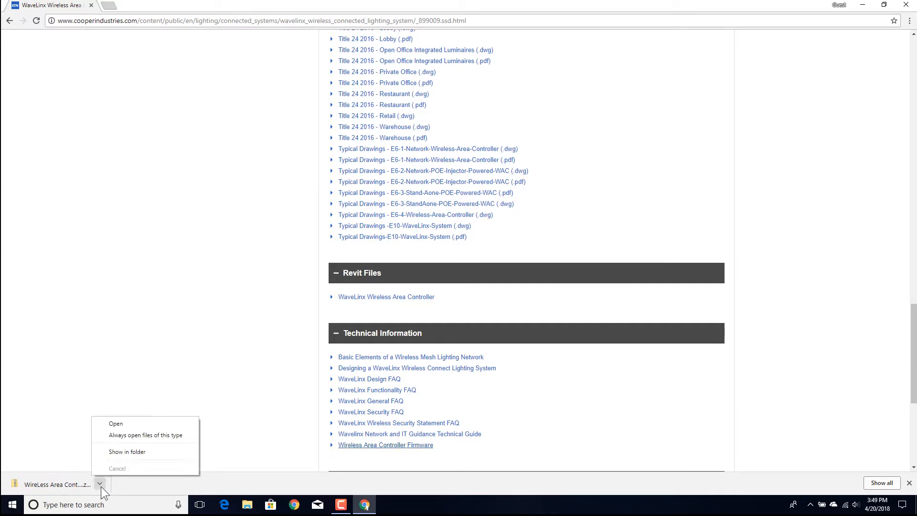
pyautogui.click(127, 451)
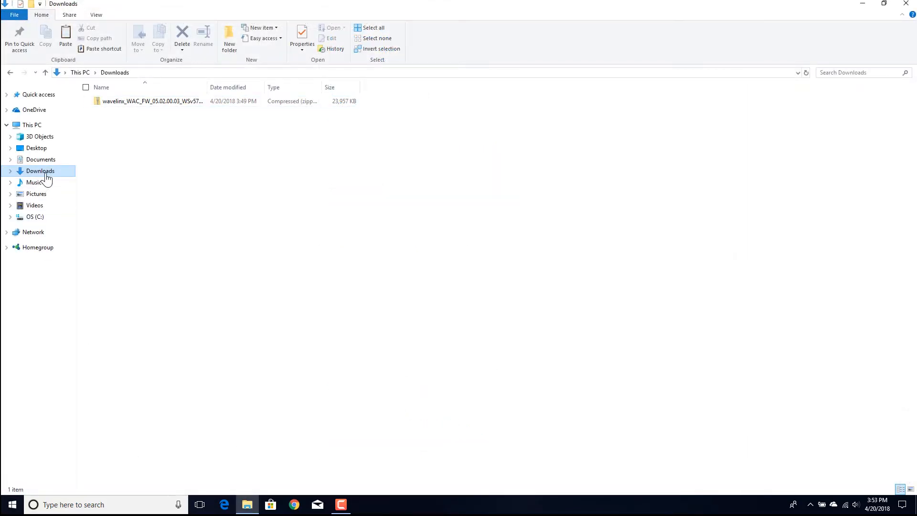
# Extract the firmware zip into a new Desktop folder named 'Wireless Area Controller Firmware'.
pyautogui.rightClick(152, 101)
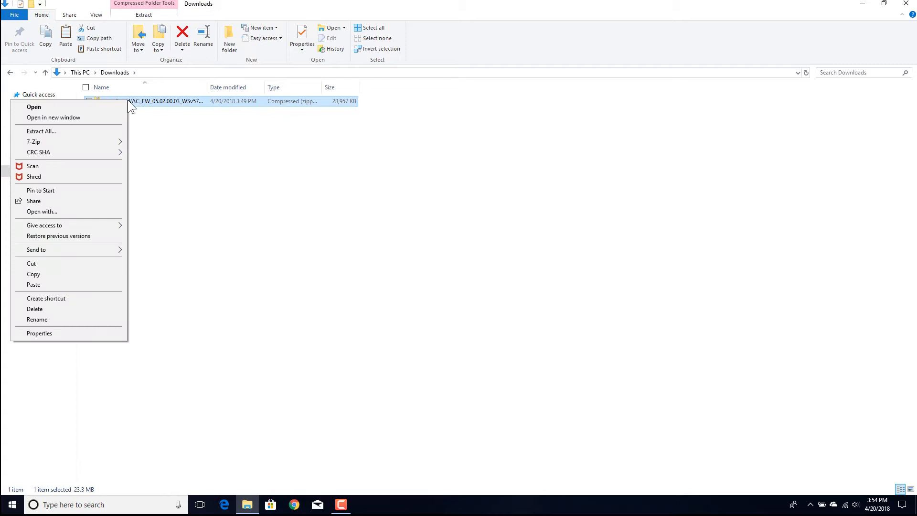
pyautogui.click(41, 131)
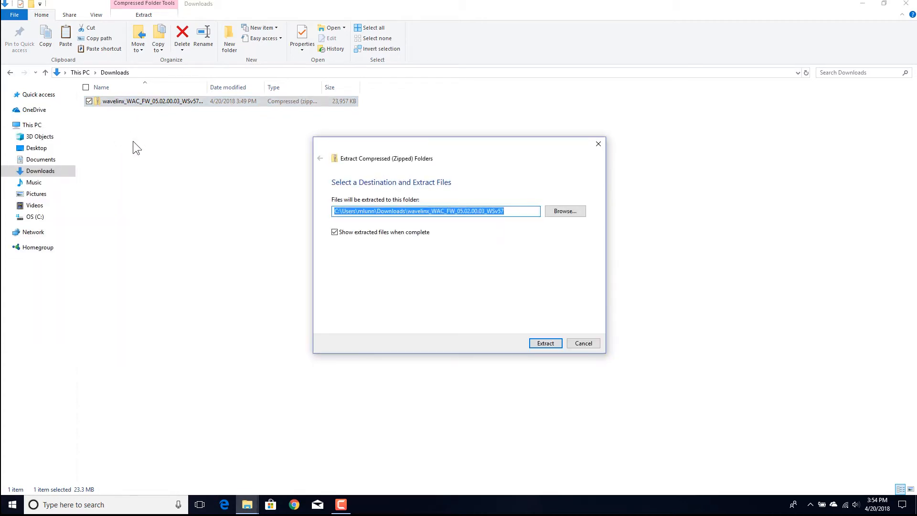
pyautogui.click(563, 211)
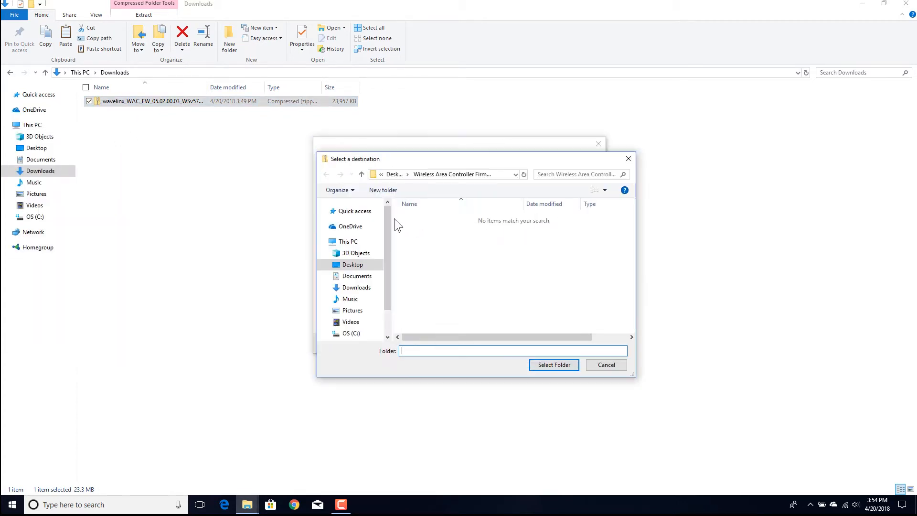
pyautogui.write('Wireless Area Controller Firmware')
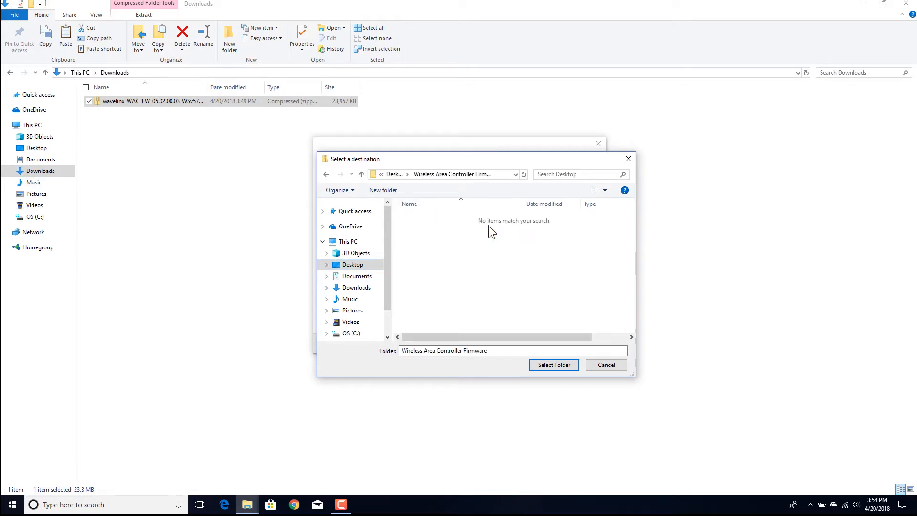
pyautogui.click(553, 364)
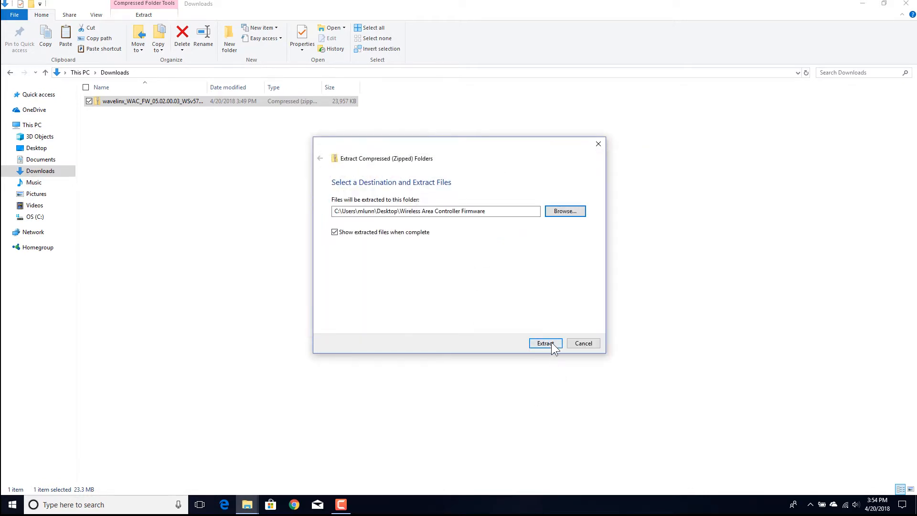
pyautogui.click(544, 343)
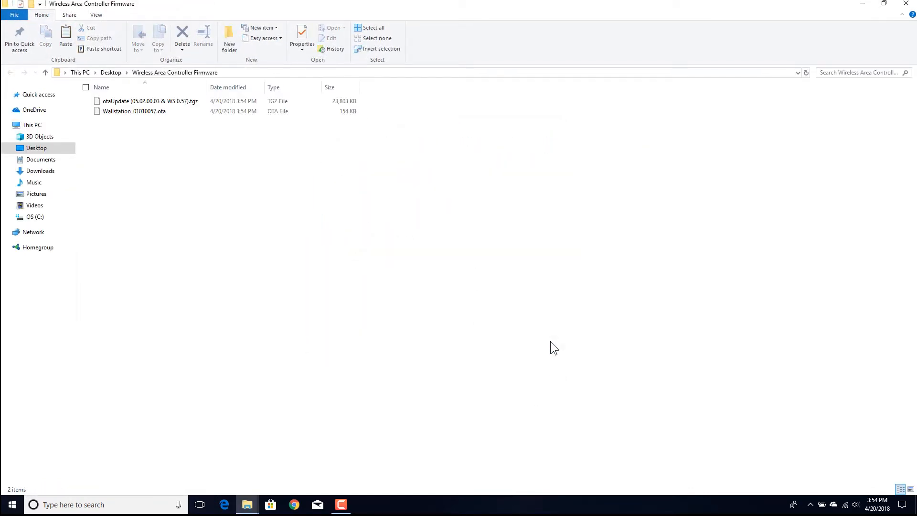
pyautogui.click(40, 171)
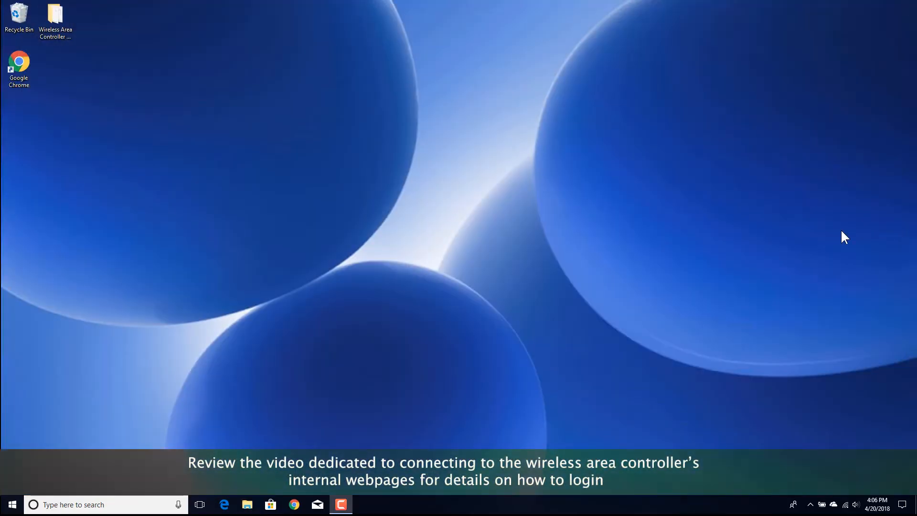
# Connect to the Eaton-001D054D1451 Wi-Fi and browse to 192.168.100.1 in Chrome.
pyautogui.click(845, 504)
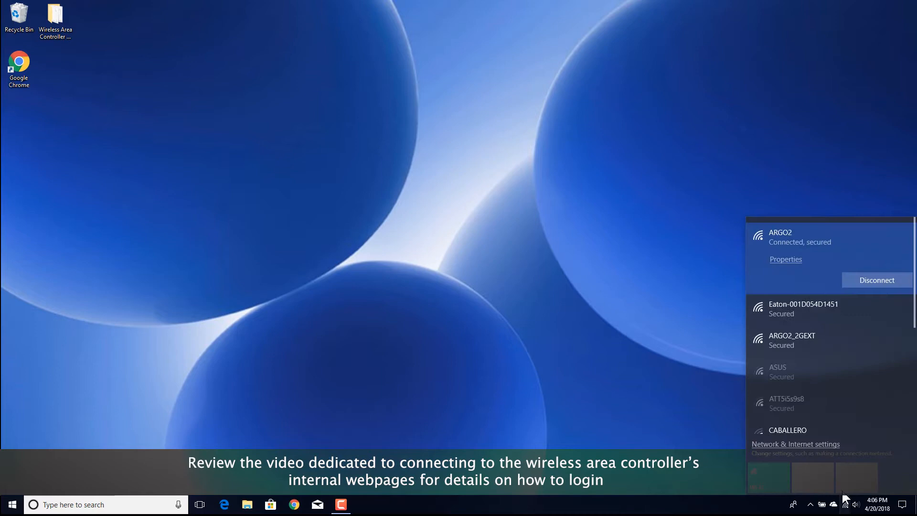
pyautogui.click(804, 308)
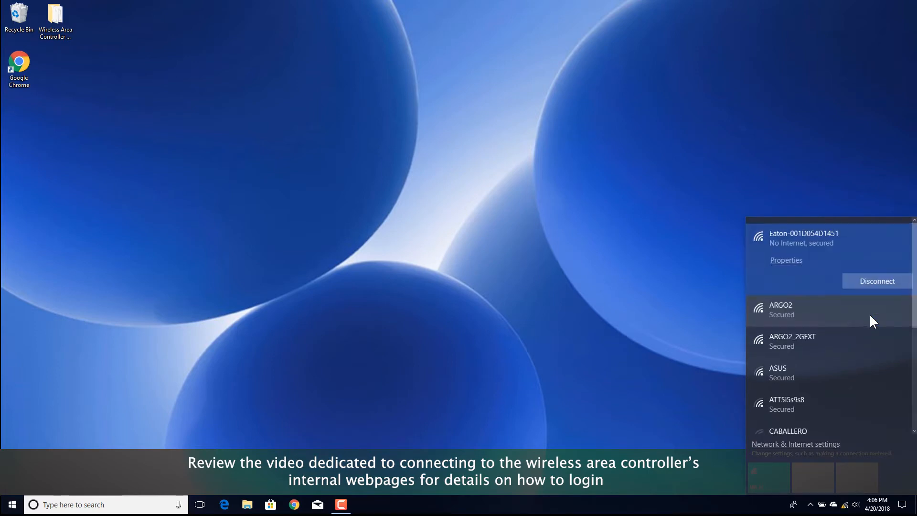
pyautogui.click(18, 69)
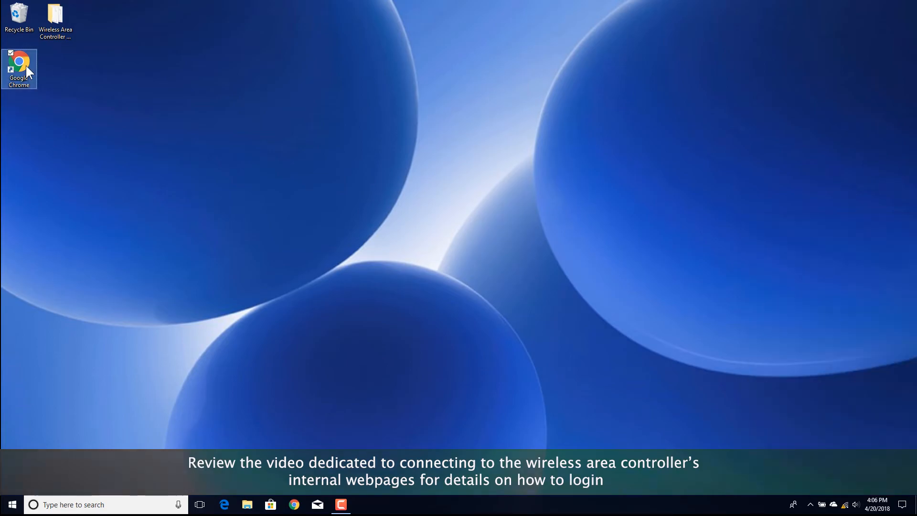
pyautogui.write('192.168.100.1/#/')
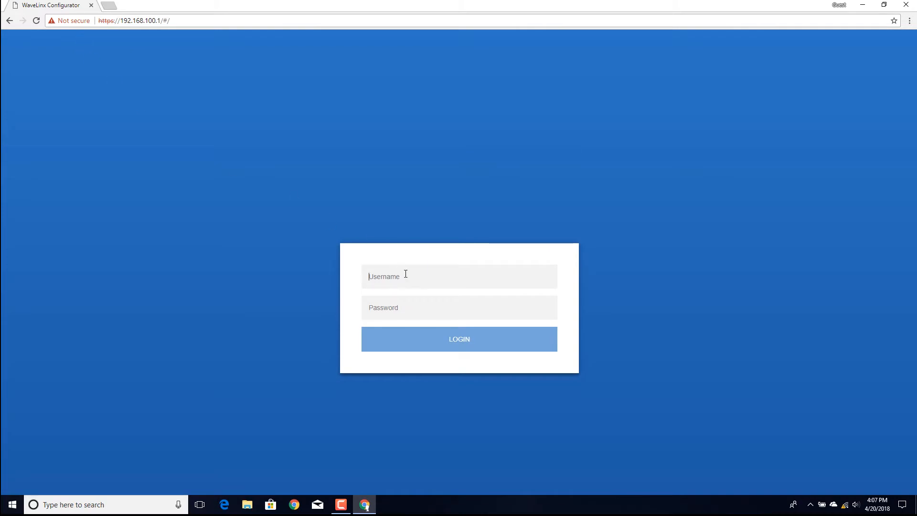
# Log in as WclAdmin and open the Firmware page.
pyautogui.write('WclAdmin')
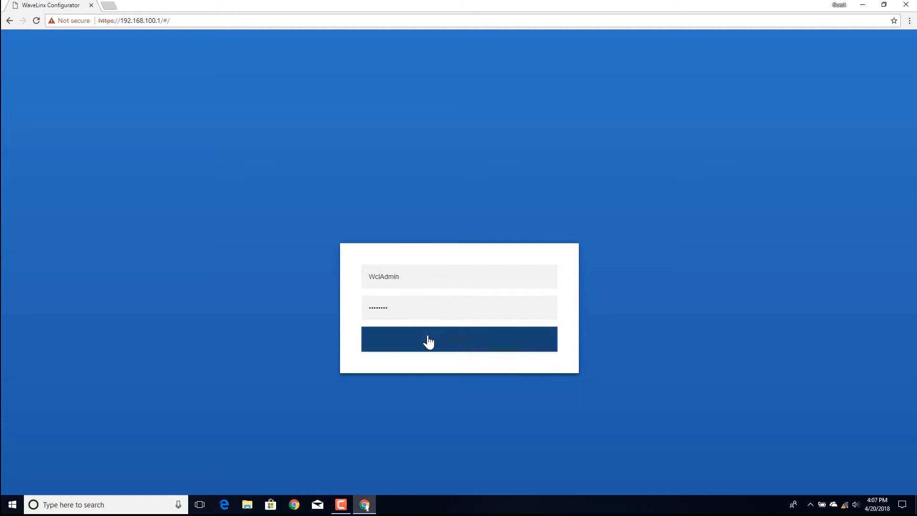
pyautogui.click(458, 339)
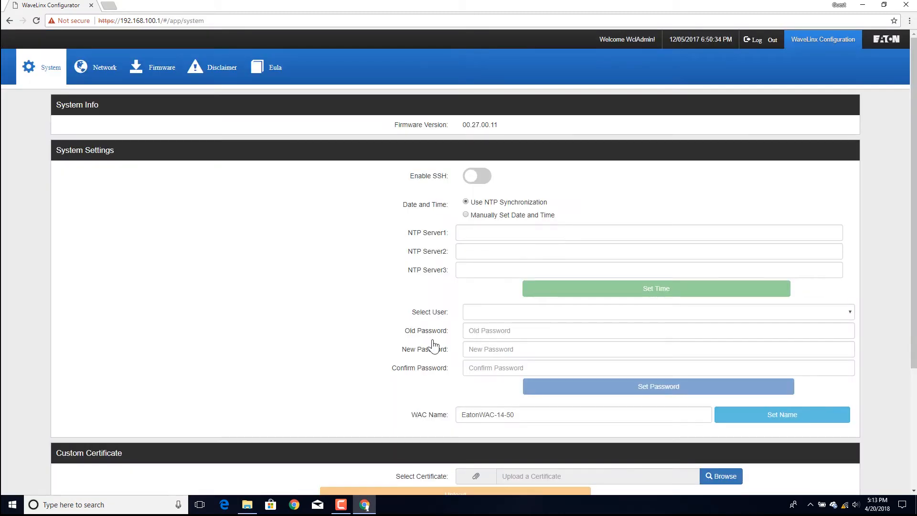
pyautogui.moveTo(260, 172)
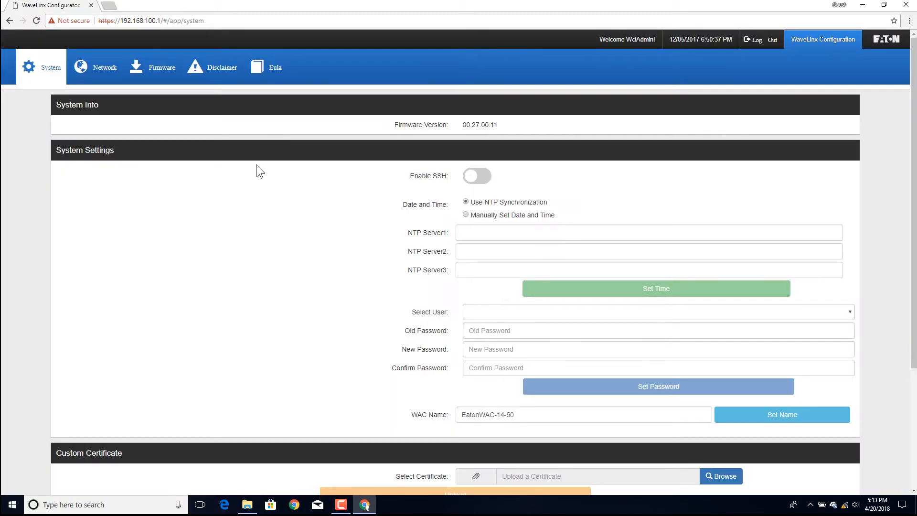
pyautogui.click(161, 67)
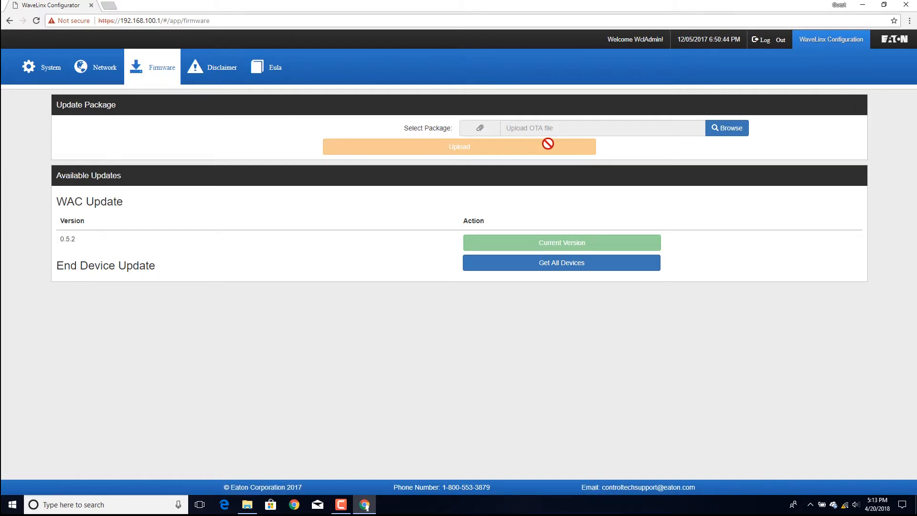
# Select 'otaUpdate (05.02.00.03 & WS 0.57).tgz' from the Wireless Area Controller Firmware folder.
pyautogui.click(727, 127)
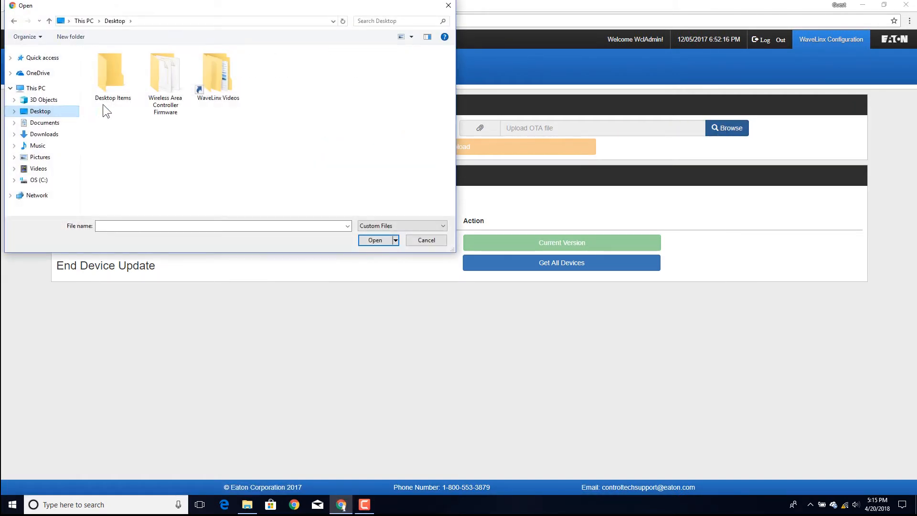
pyautogui.doubleClick(164, 70)
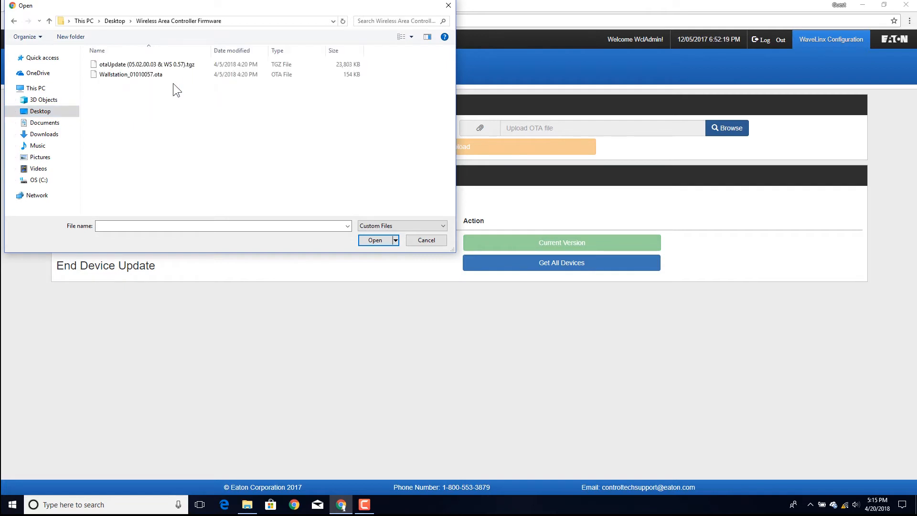
pyautogui.click(146, 64)
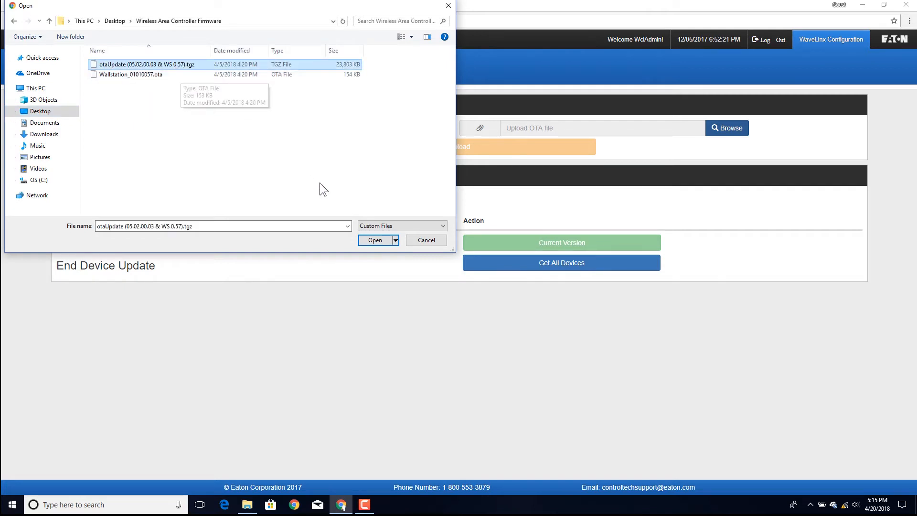
pyautogui.click(374, 240)
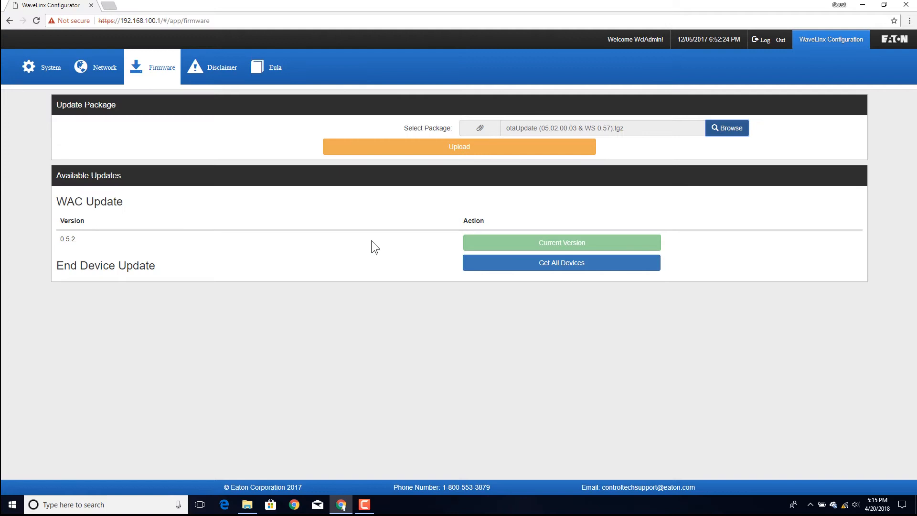
# Upload the otaUpdate package and wait for the 1.2.5 update to appear.
pyautogui.click(560, 262)
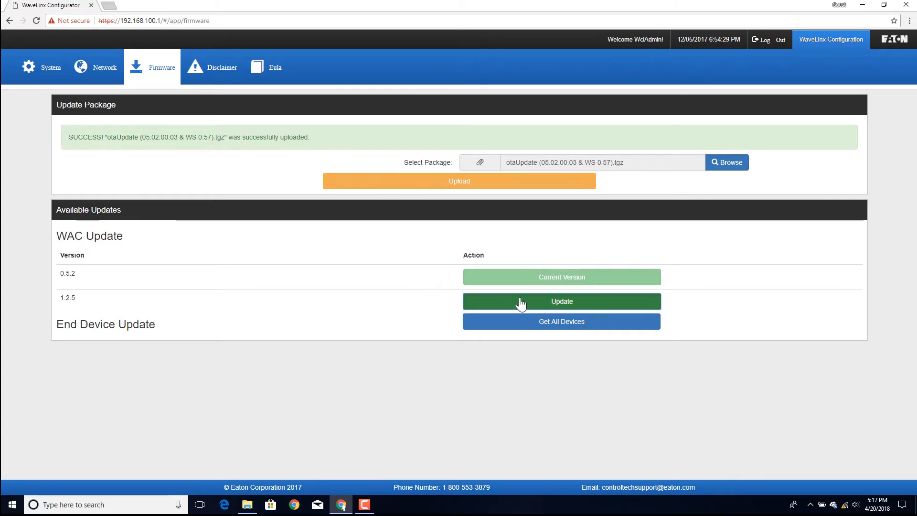
# Install WAC version 1.2.5 and acknowledge the 'Gateway is updating!' notice.
pyautogui.click(561, 301)
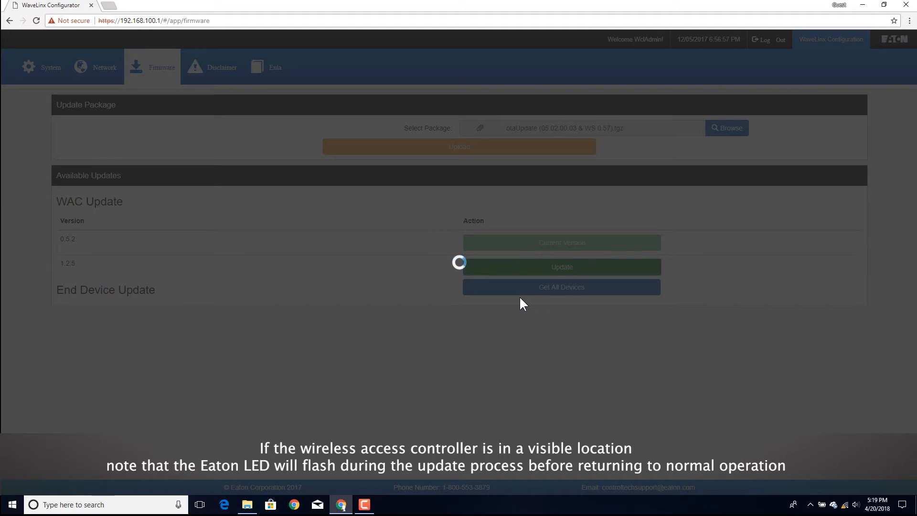
pyautogui.click(560, 267)
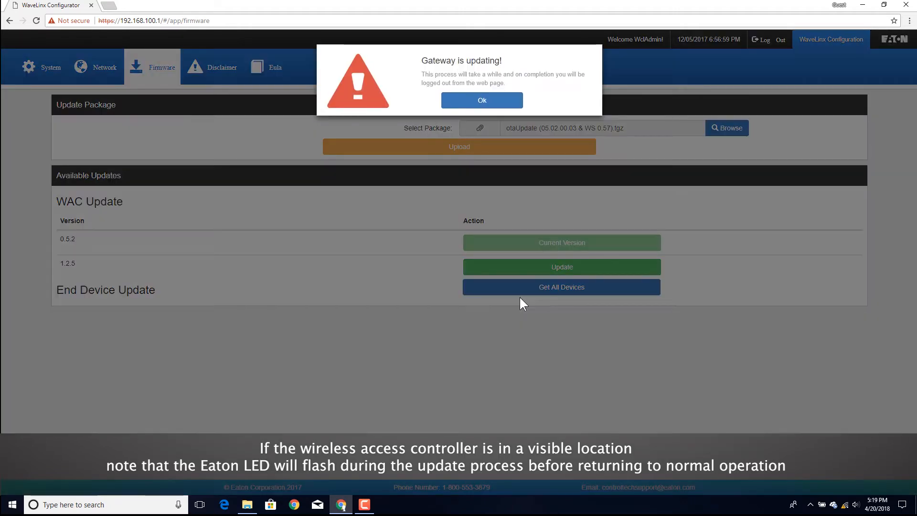
pyautogui.click(481, 99)
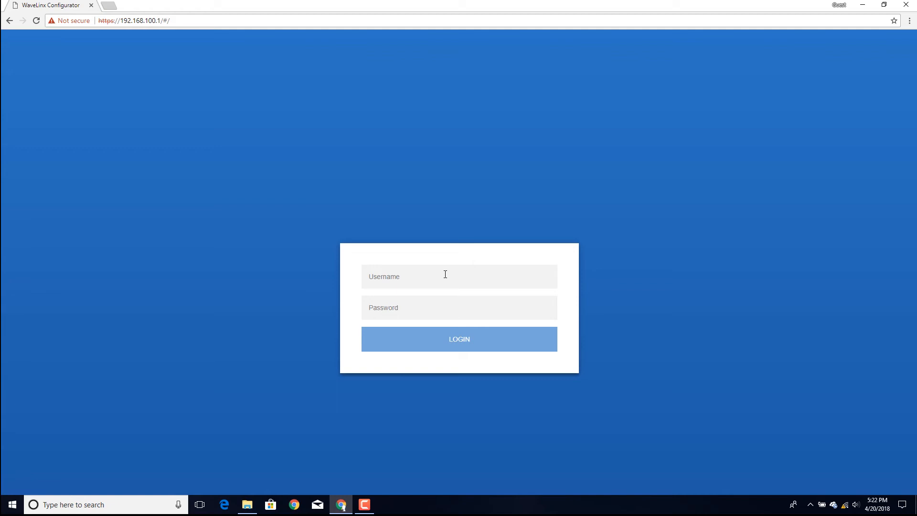
# Log back in as WclAdmin and open the Firmware page showing version 1.2.5.
pyautogui.write('WclAdmin')
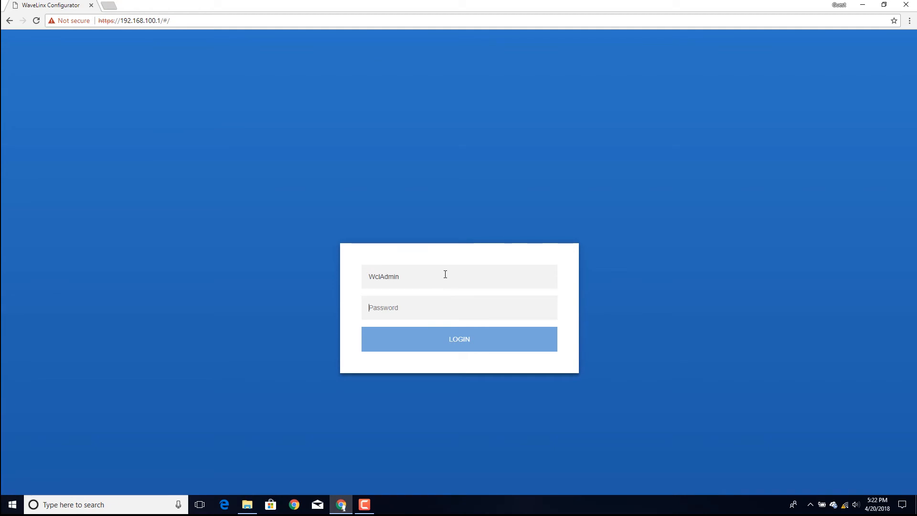
pyautogui.write('password')
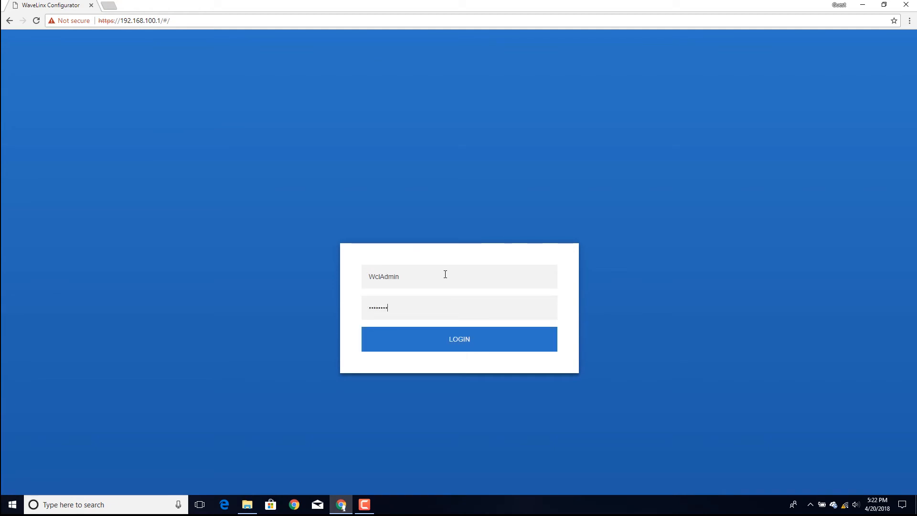
pyautogui.click(459, 339)
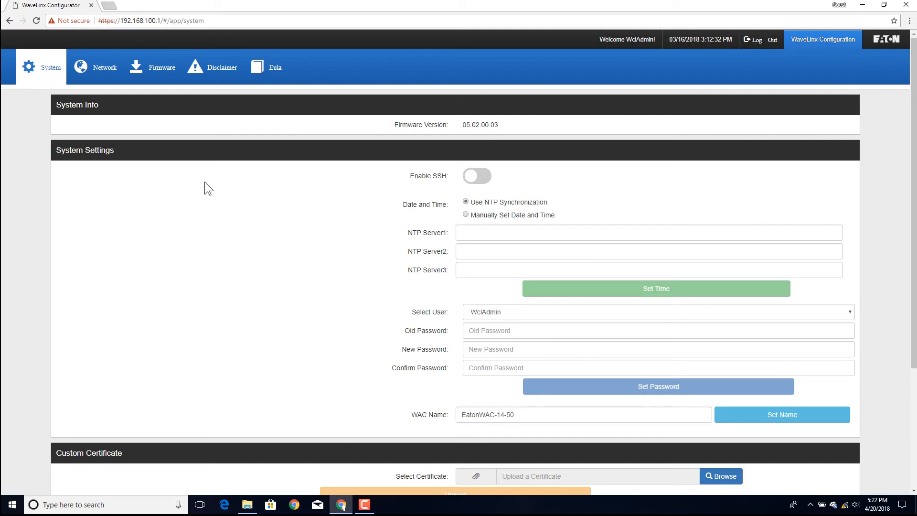
pyautogui.click(161, 67)
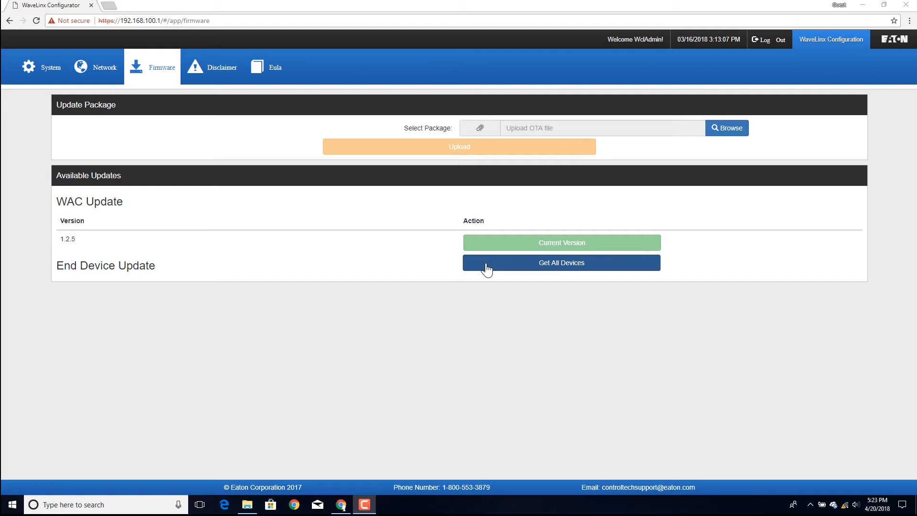
# Get all devices by signing in to the Lighting Engine Login dialog.
pyautogui.click(560, 262)
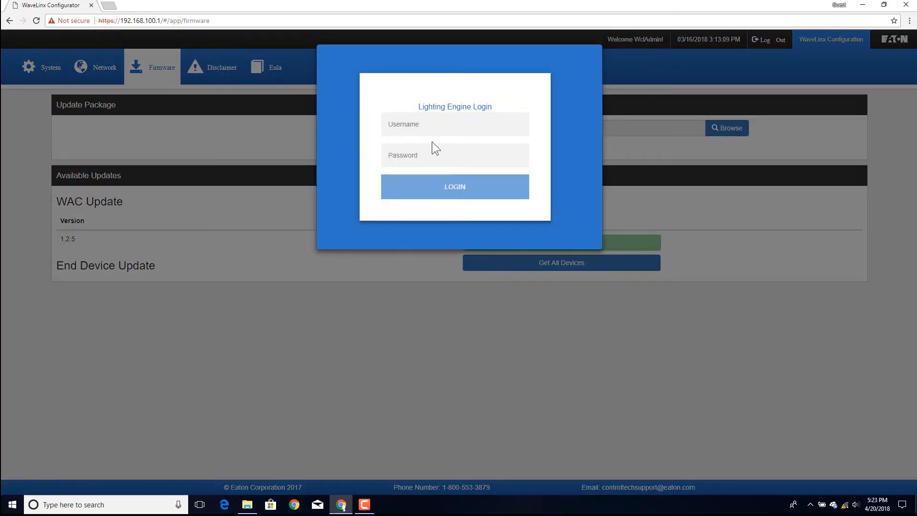
pyautogui.write('Wcl')
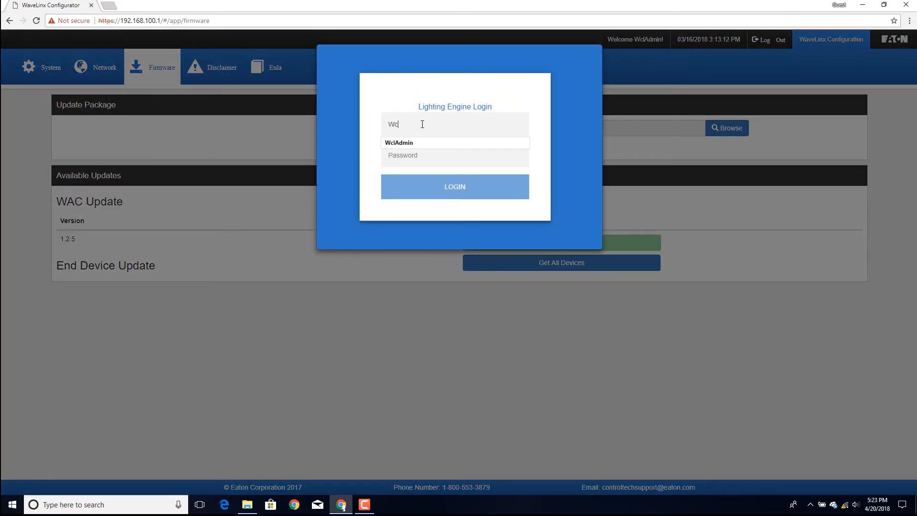
pyautogui.click(456, 143)
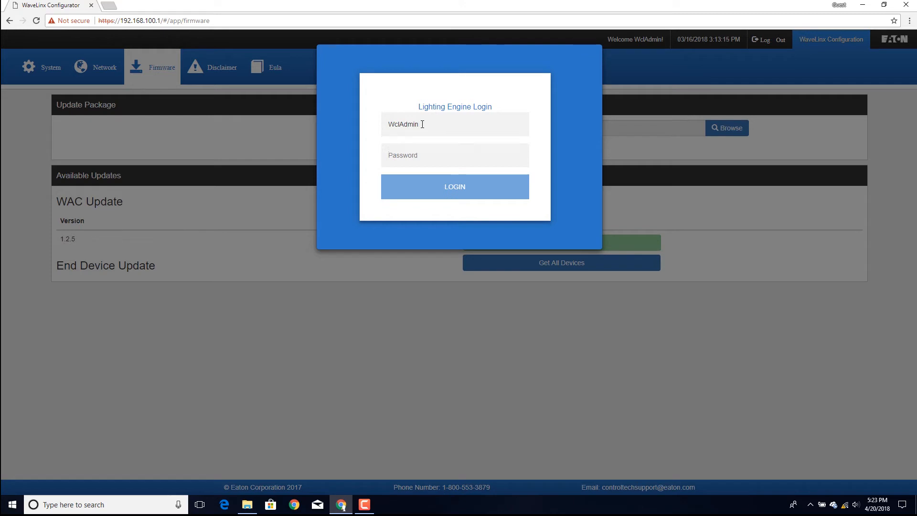
pyautogui.write('••••')
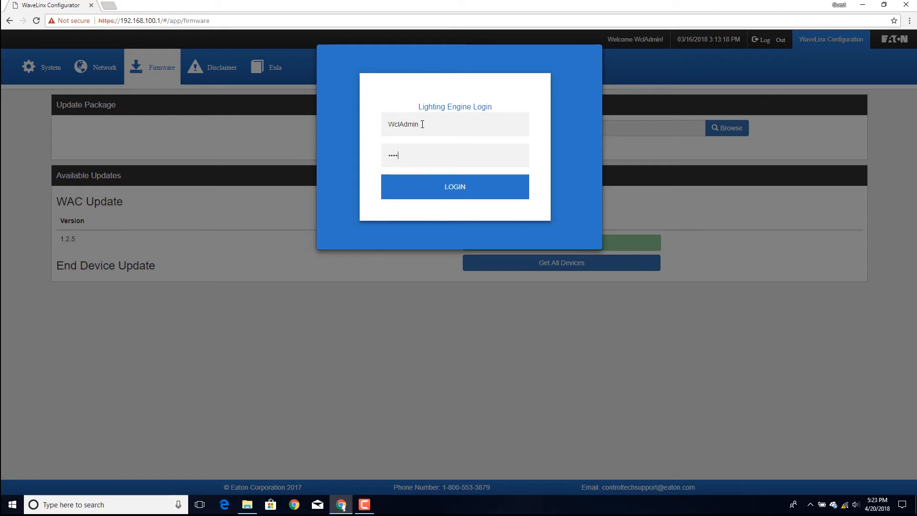
pyautogui.click(454, 186)
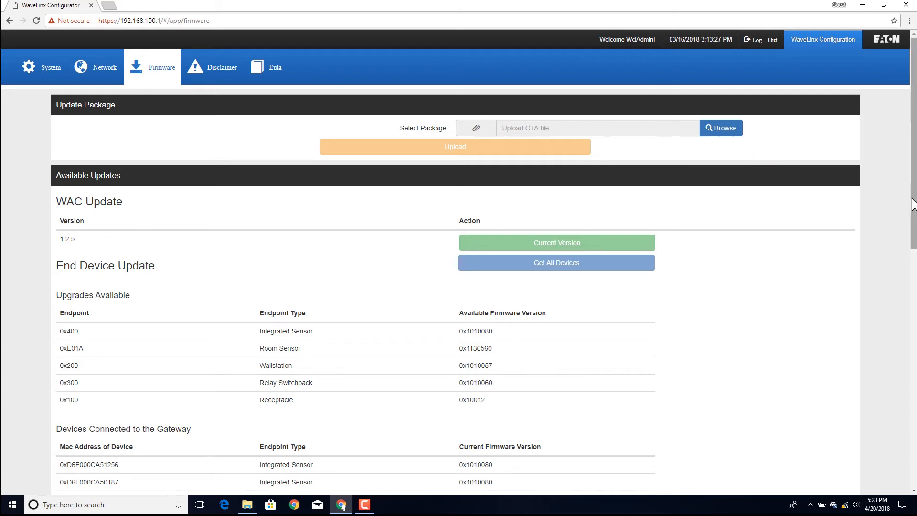
# Review the gateway's connected devices list and start the end-device firmware update.
pyautogui.scroll(-3)
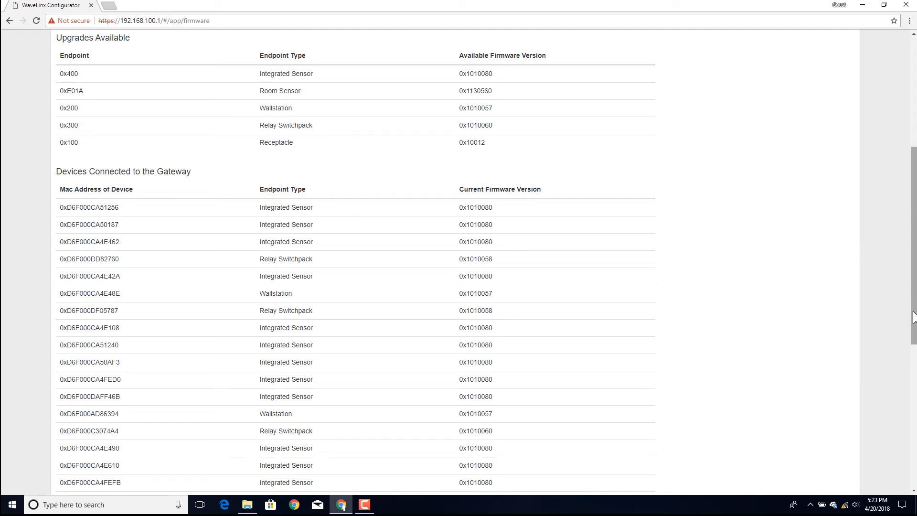
pyautogui.scroll(-3)
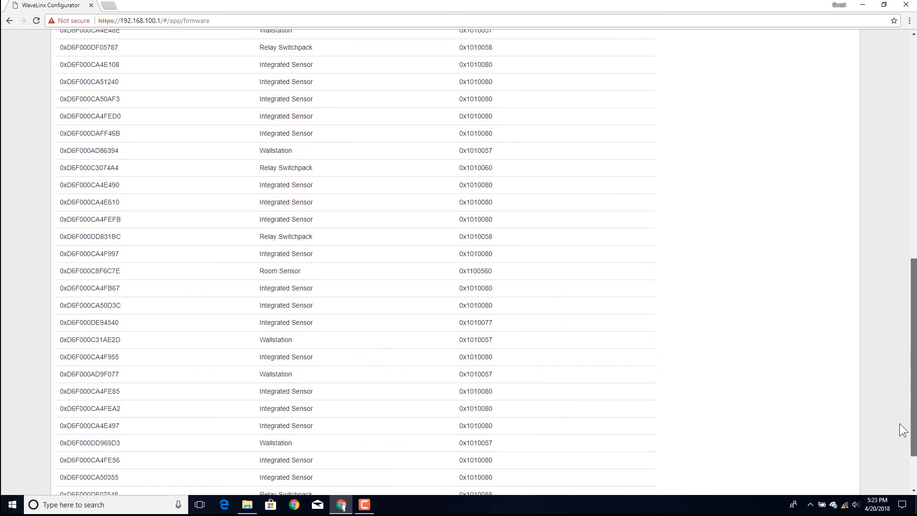
pyautogui.scroll(-3)
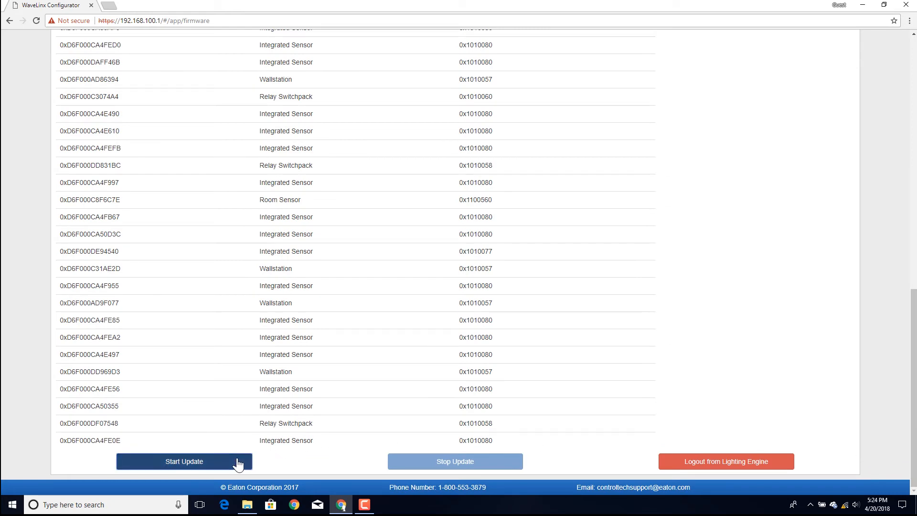
pyautogui.click(183, 461)
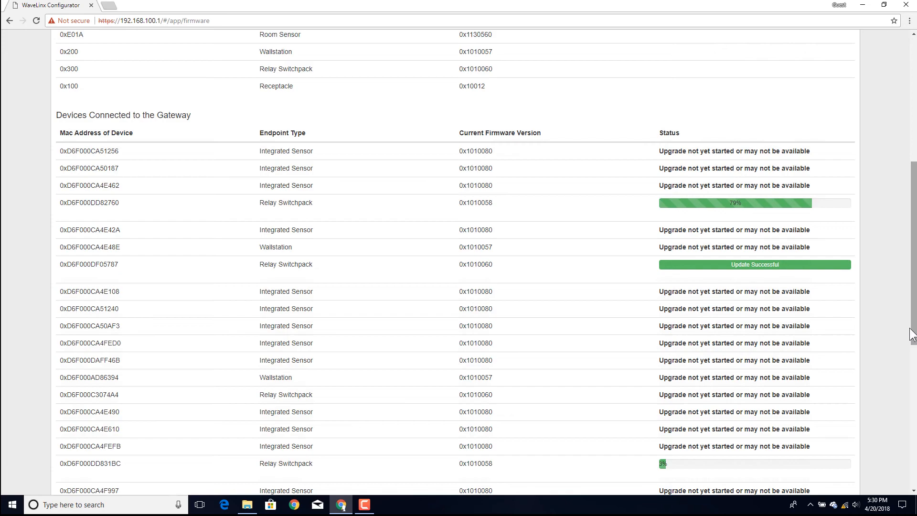
# Log out of the WaveLinx gateway from the top of the Firmware page.
pyautogui.scroll(3)
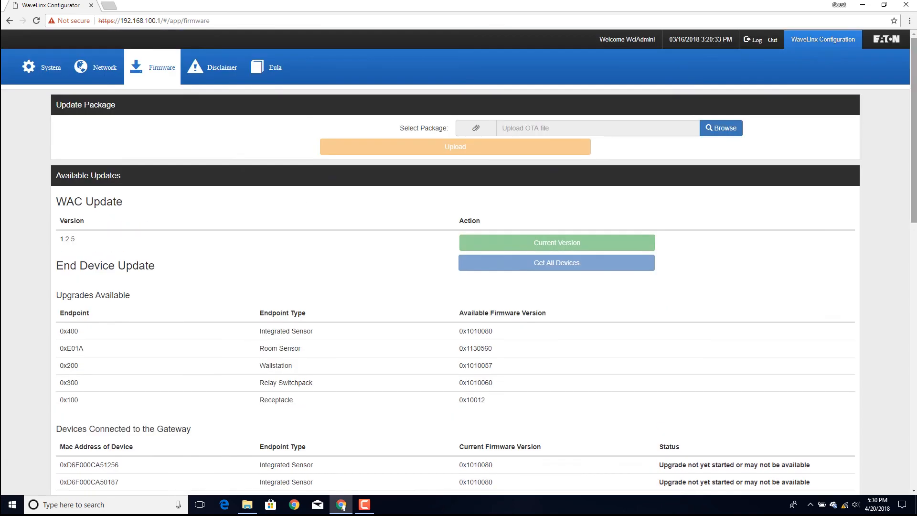
pyautogui.click(758, 39)
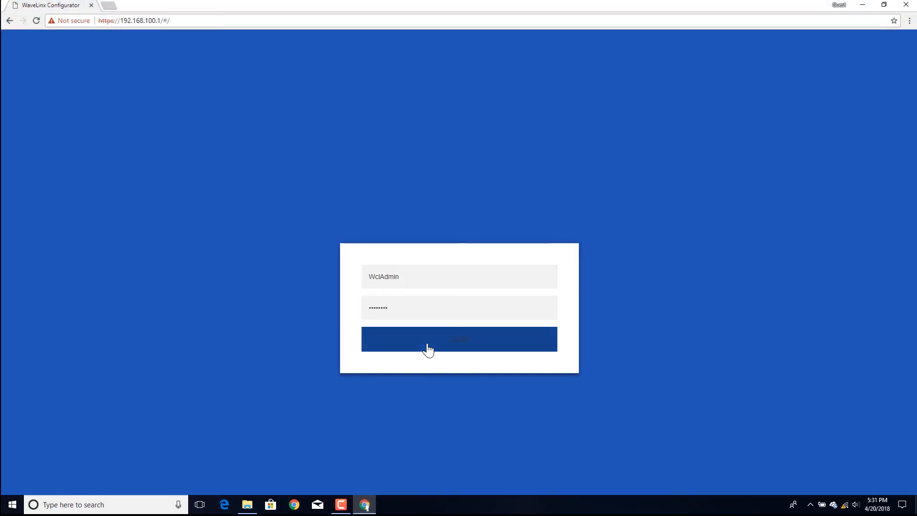
# Log back in, request all devices, and sign in to the Lighting Engine as WclAdmin.
pyautogui.click(459, 339)
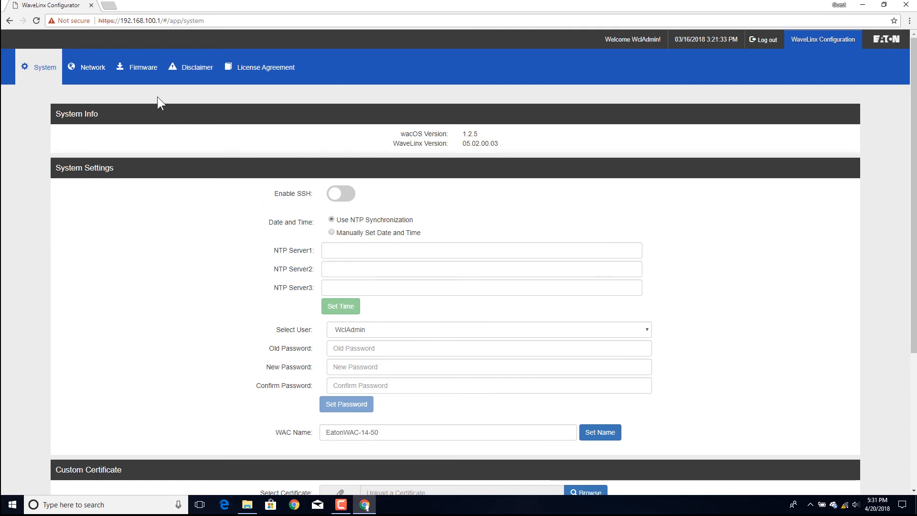
pyautogui.click(143, 66)
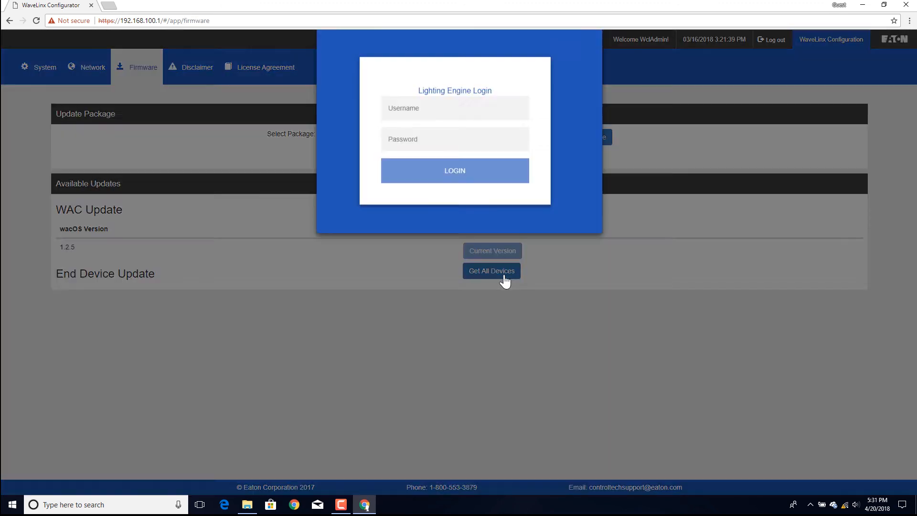
pyautogui.write('WclAdmin')
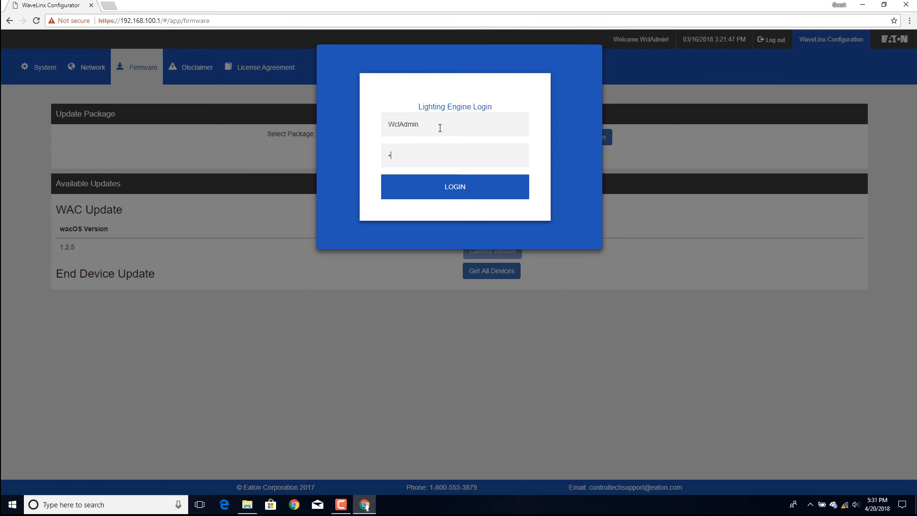
pyautogui.click(455, 187)
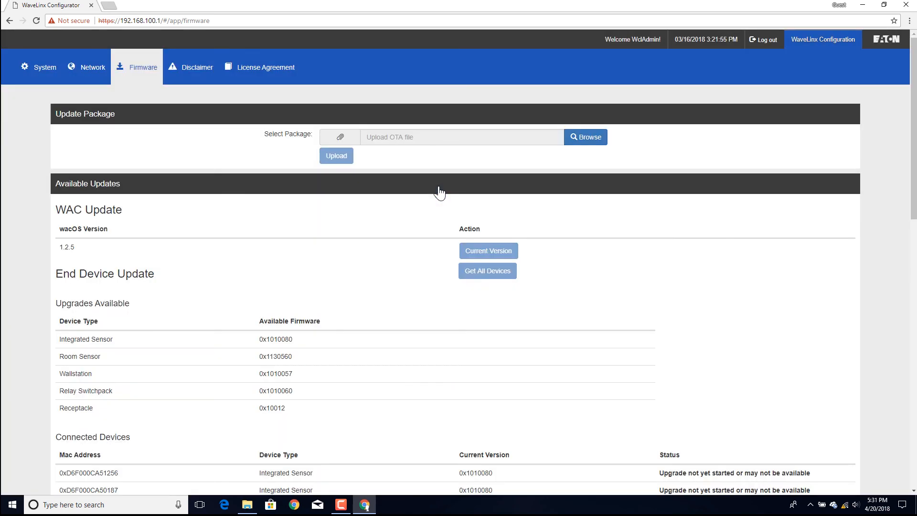
pyautogui.scroll(-3)
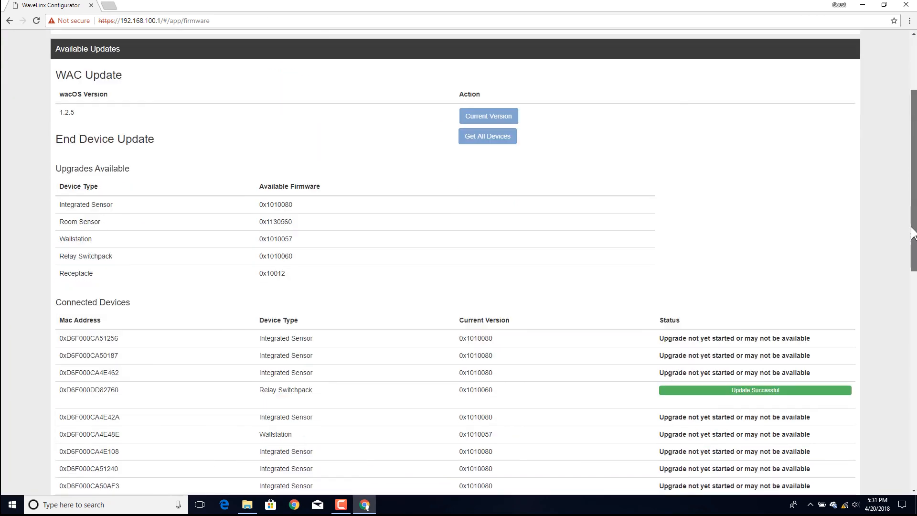
pyautogui.scroll(-3)
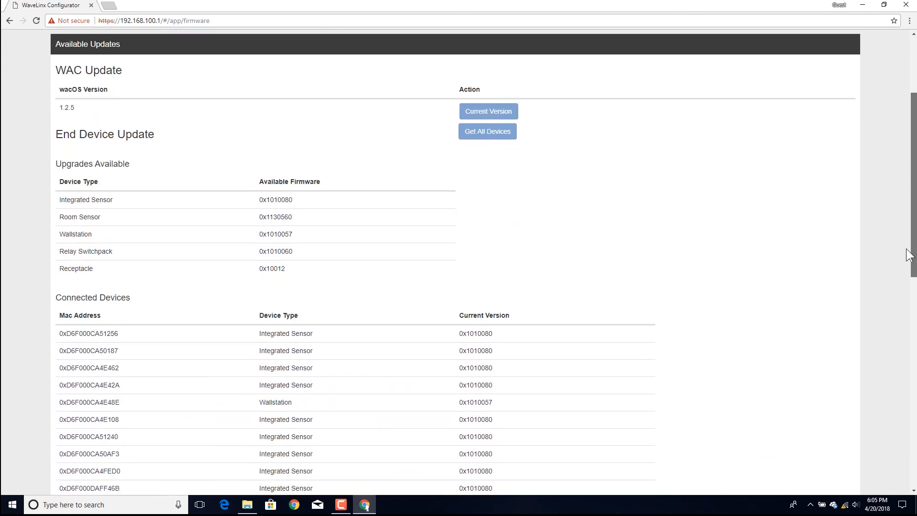
# Check Current Version across all connected devices, then log out of the device session.
pyautogui.scroll(-3)
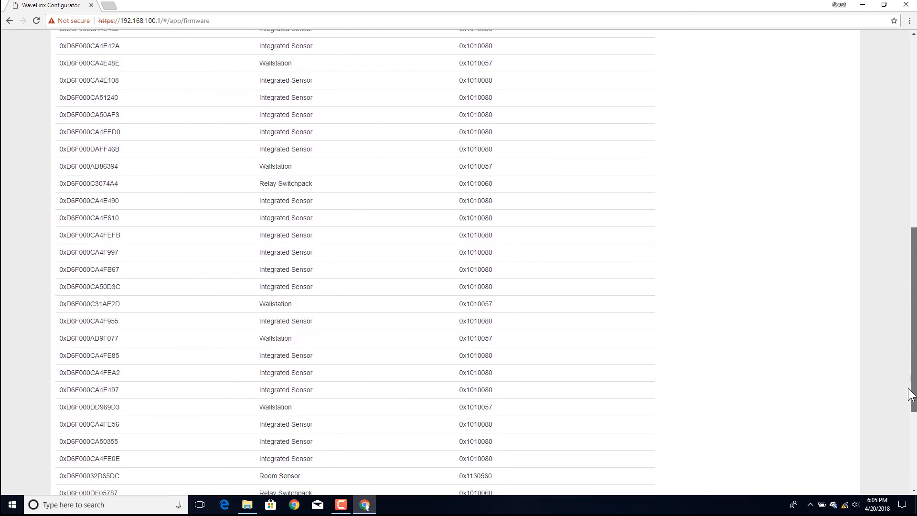
pyautogui.scroll(-3)
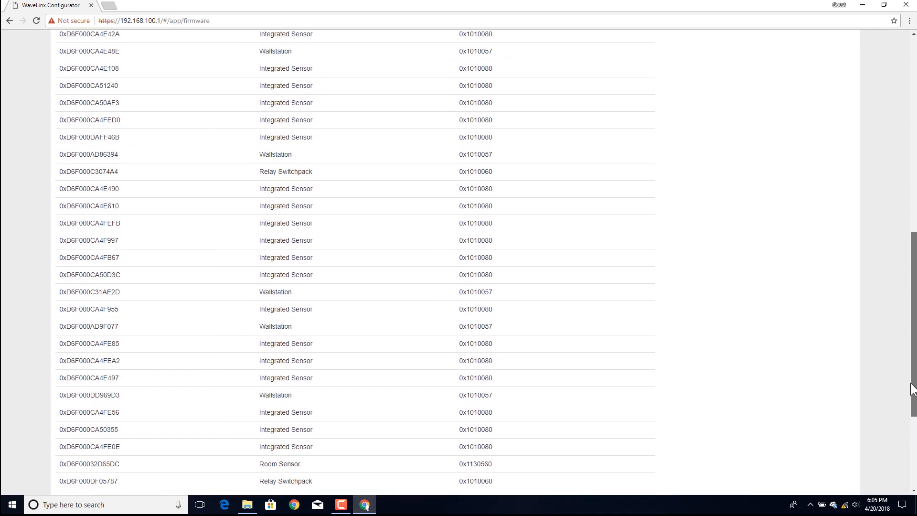
pyautogui.scroll(3)
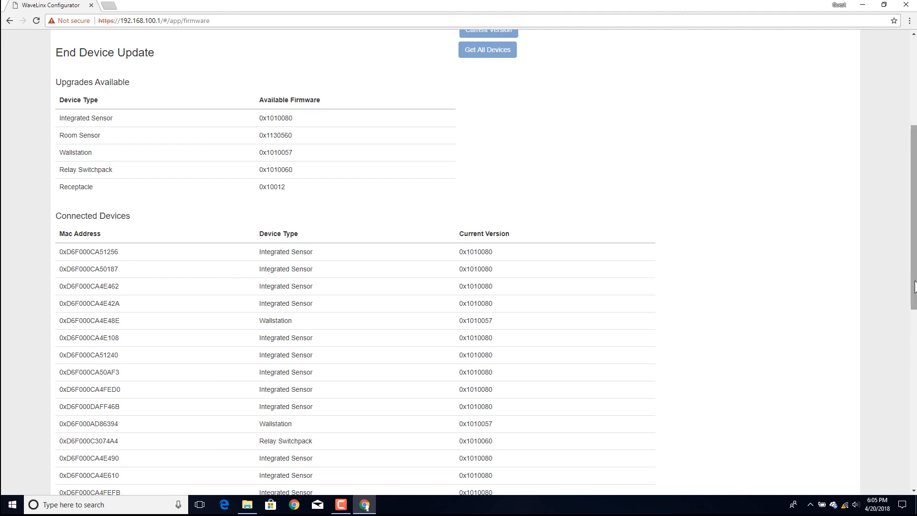
pyautogui.scroll(-3)
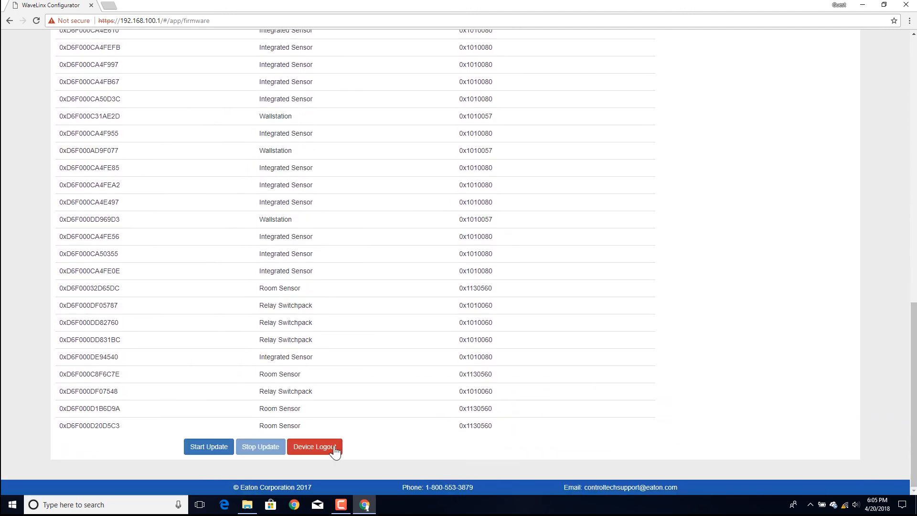
pyautogui.click(314, 446)
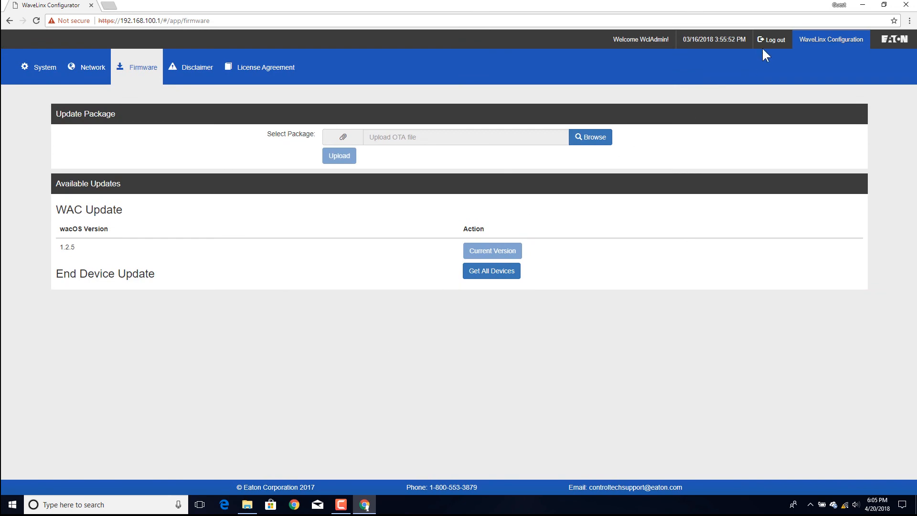